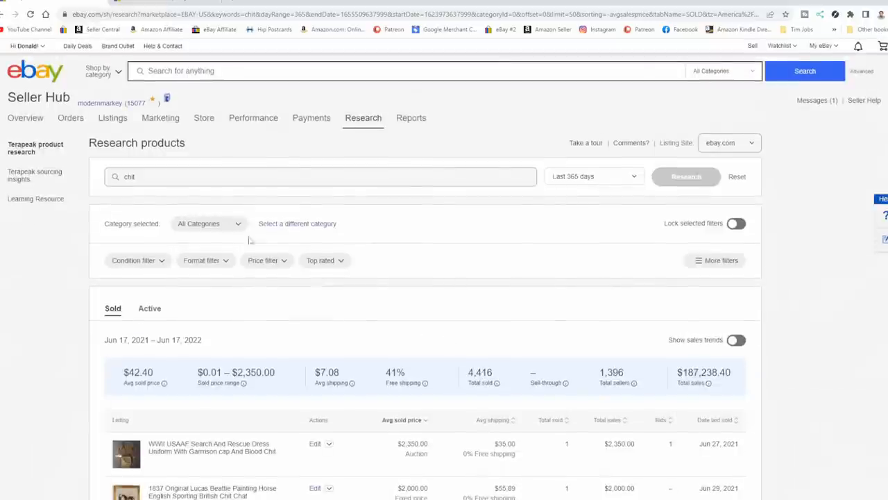
Step: Switch from Terapeak to eBay's sold 'chit' search sorted by highest price and browse the first results
click(154, 177)
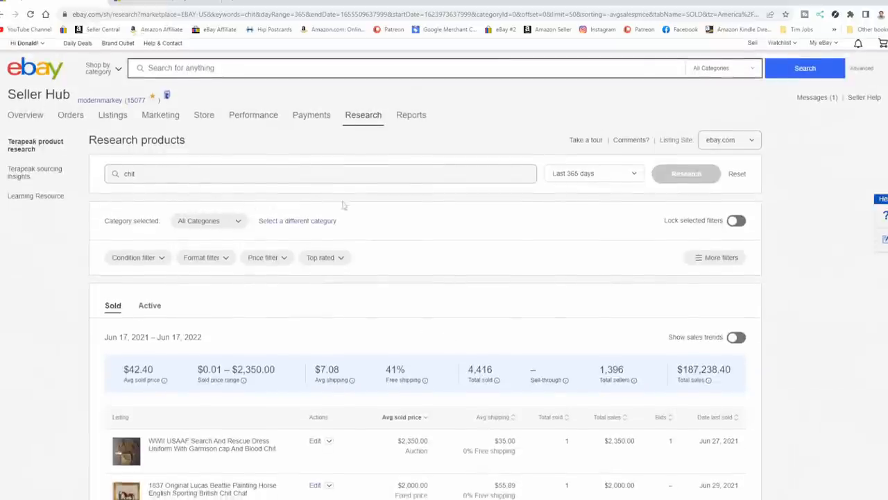
scroll(down, 3)
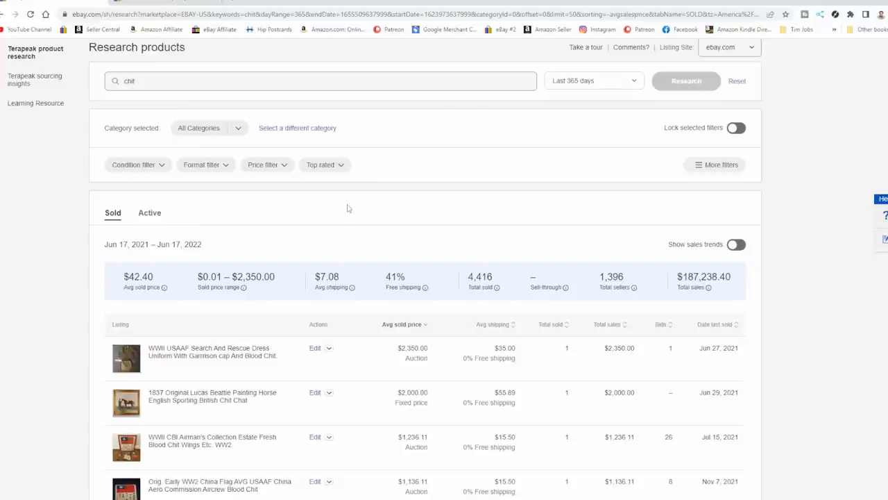
scroll(down, 3)
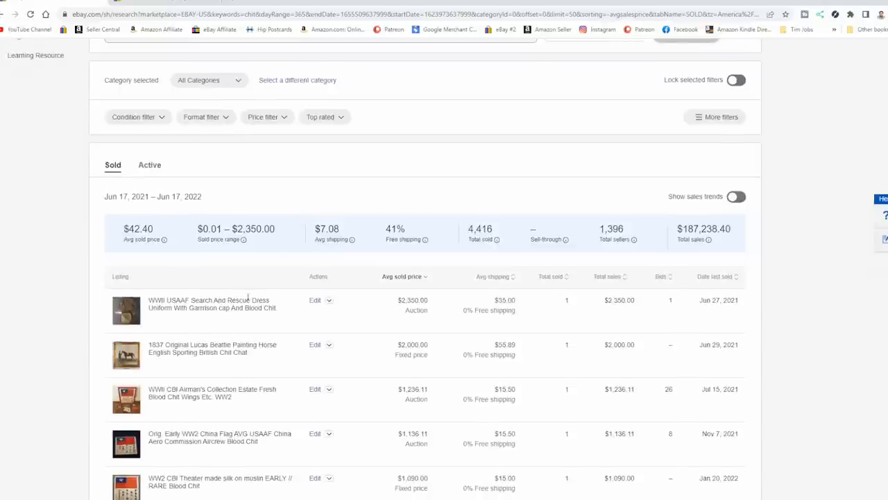
mouse_move(188, 378)
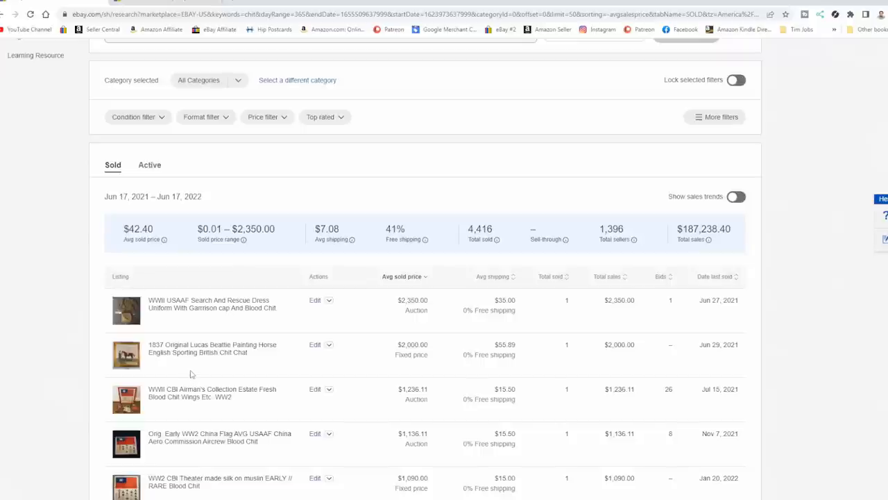
mouse_move(261, 461)
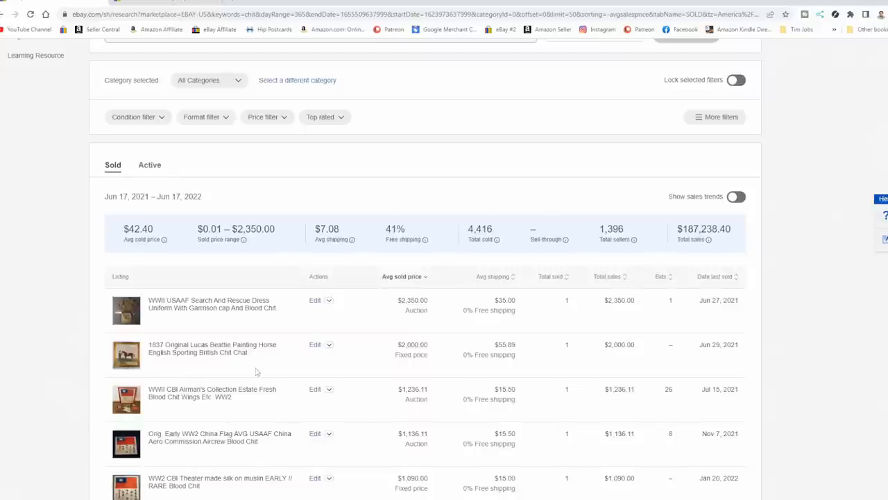
mouse_move(256, 372)
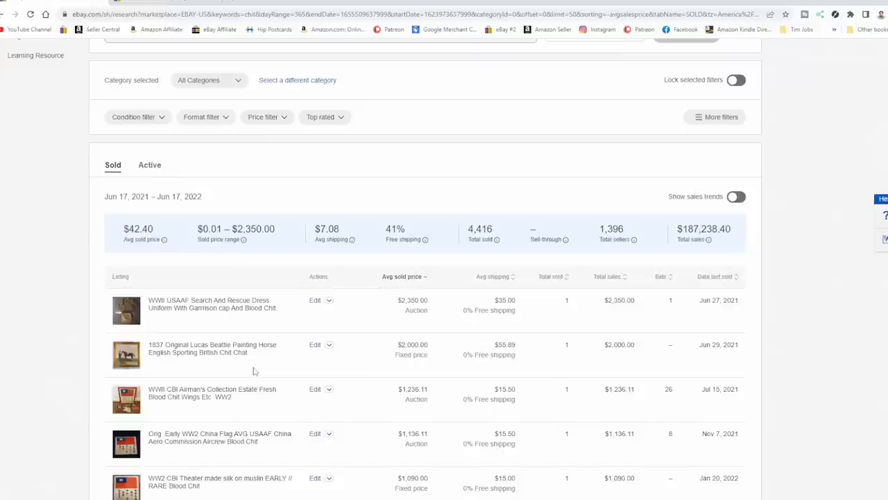
scroll(down, 3)
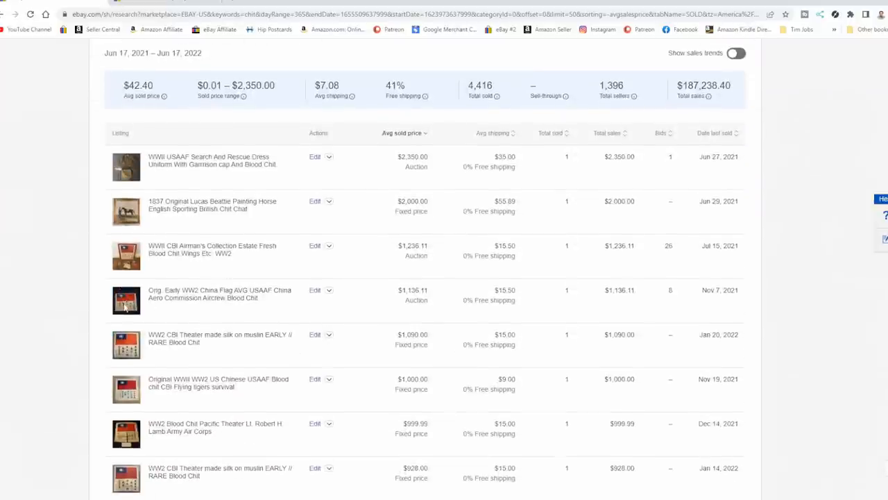
scroll(down, 3)
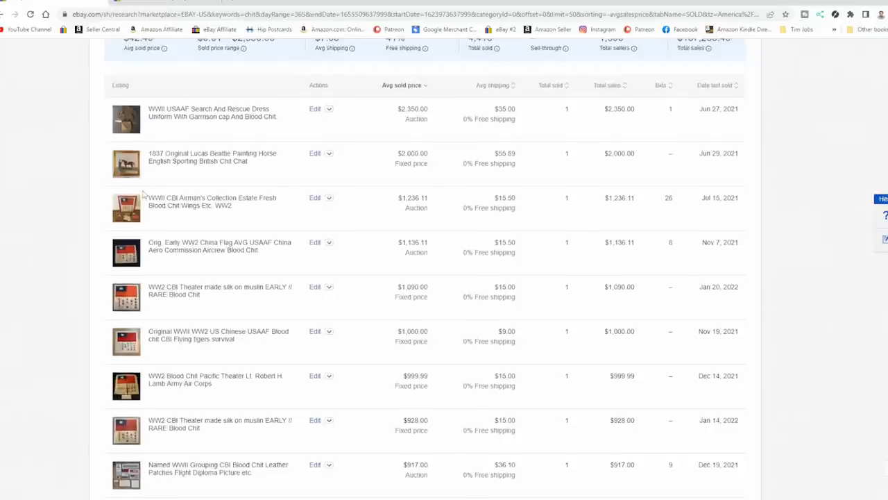
mouse_move(199, 251)
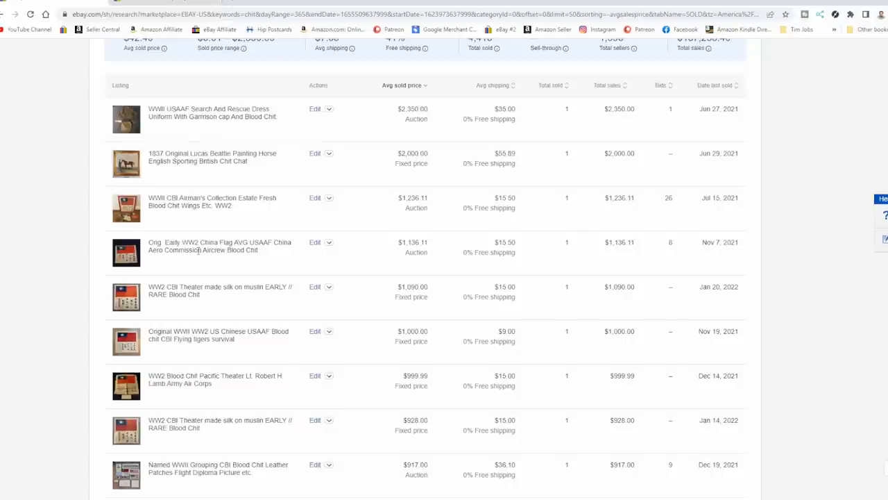
scroll(down, 3)
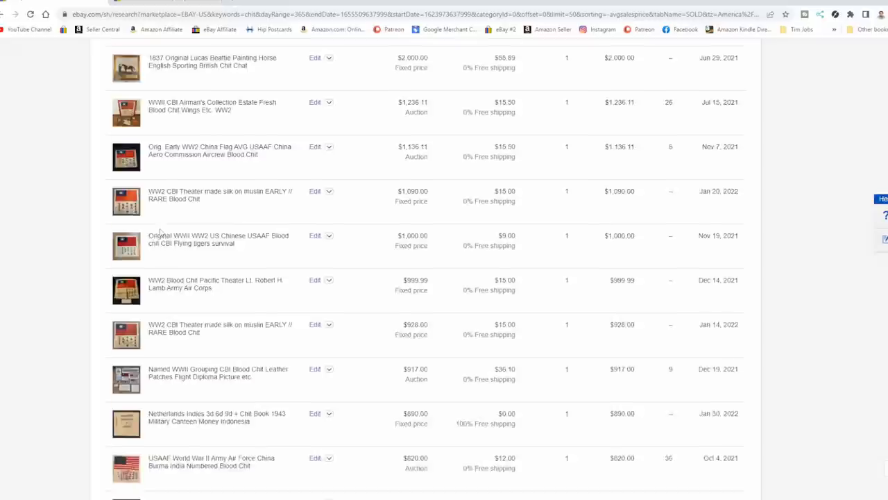
scroll(down, 3)
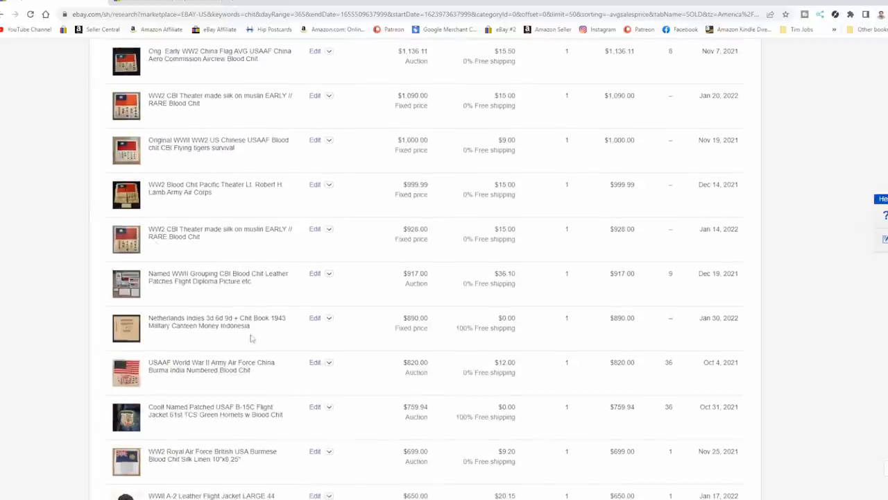
mouse_move(289, 325)
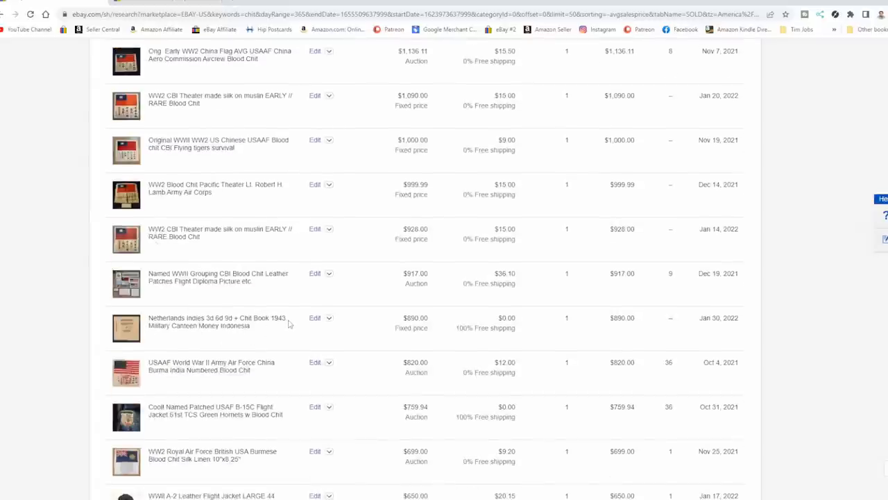
mouse_move(183, 341)
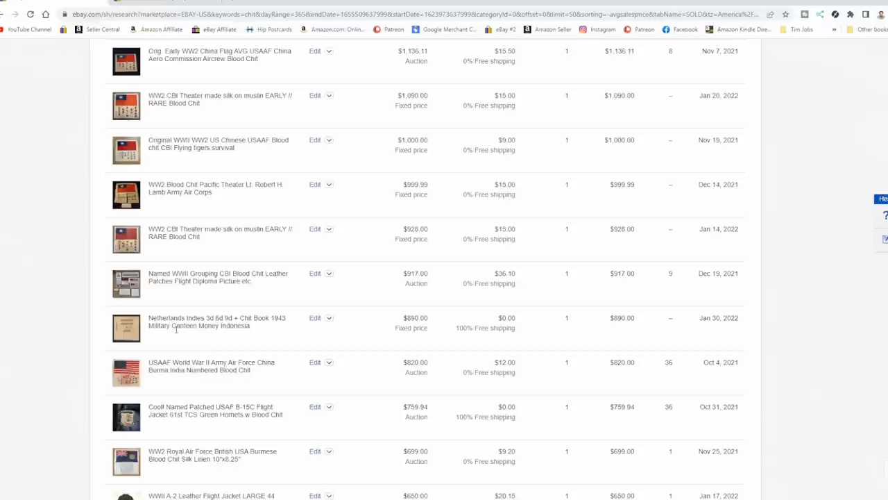
mouse_move(241, 339)
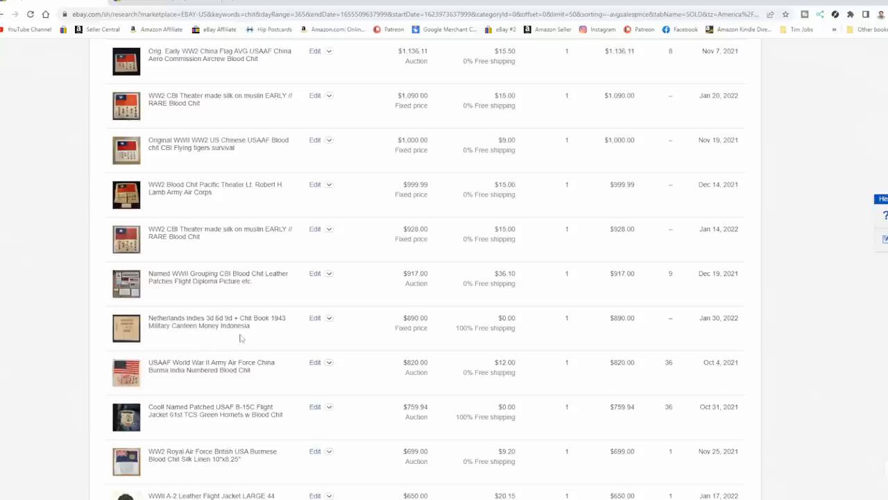
mouse_move(275, 334)
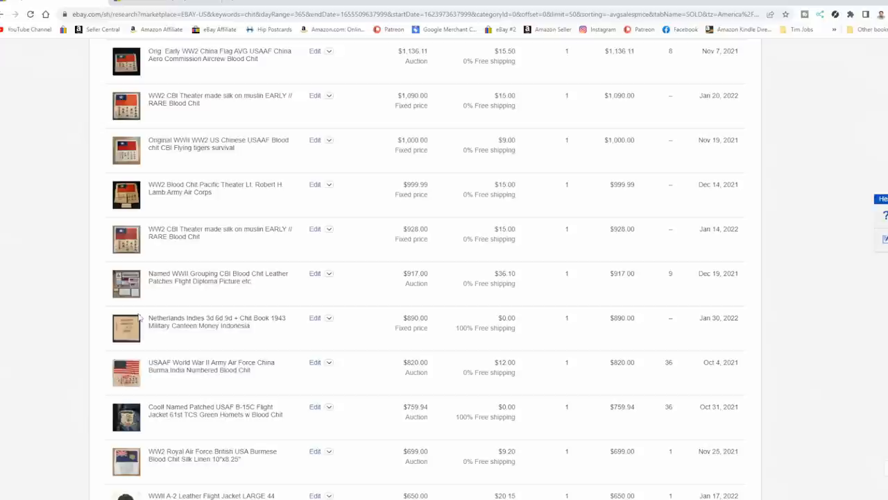
mouse_move(206, 347)
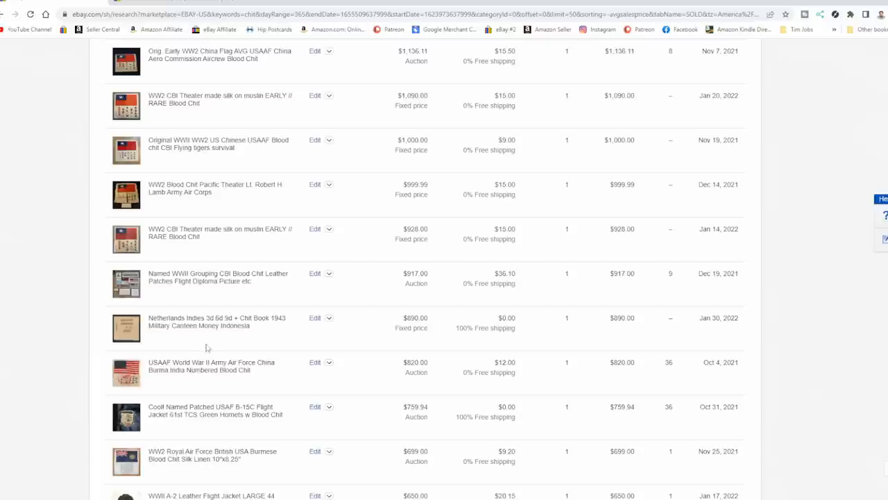
mouse_move(304, 338)
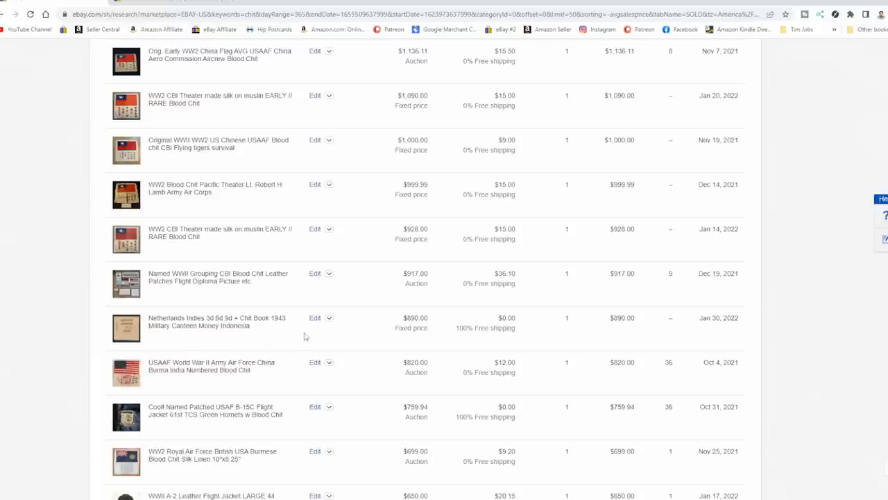
mouse_move(193, 328)
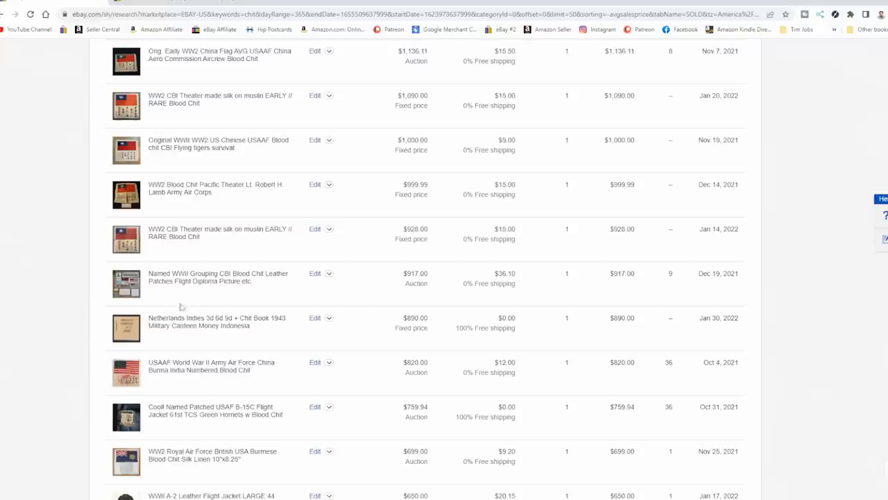
mouse_move(150, 317)
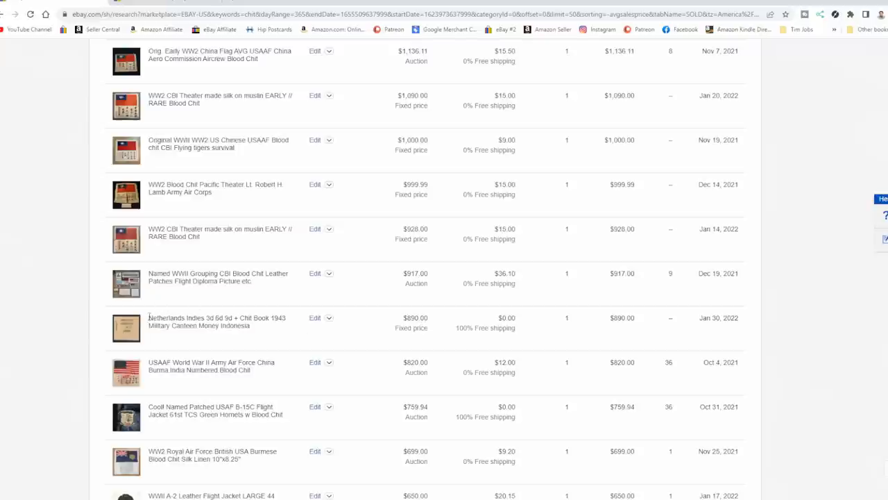
Step: Continue down the sold 'chit' results and move on to the next page
scroll(down, 3)
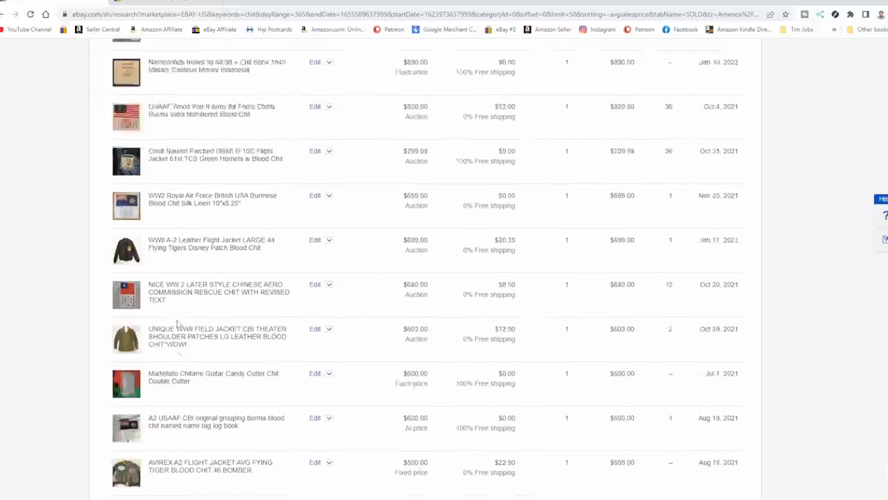
scroll(down, 3)
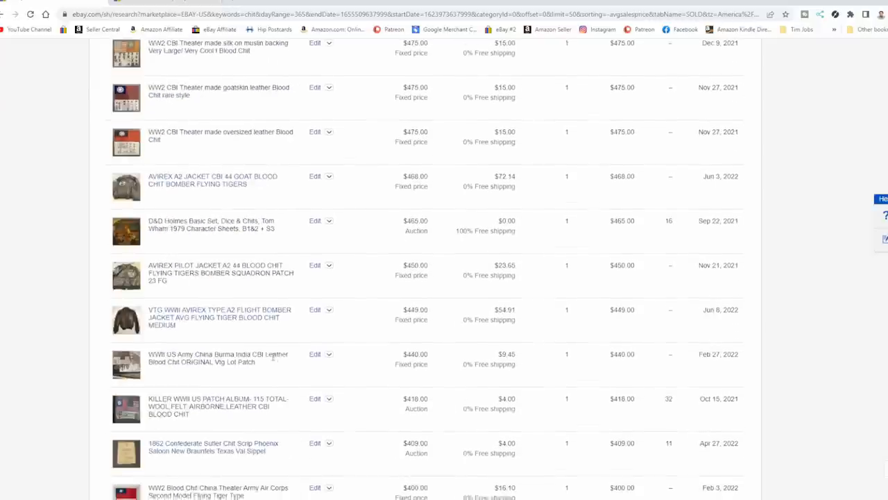
scroll(down, 3)
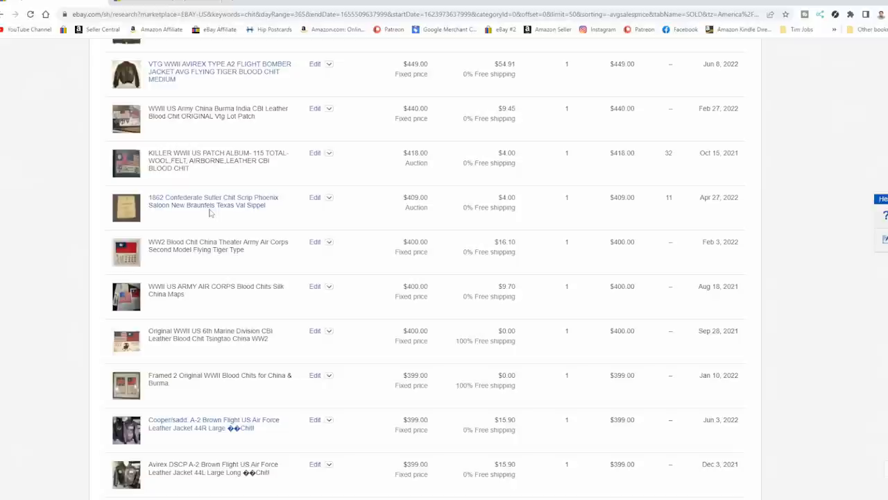
scroll(down, 3)
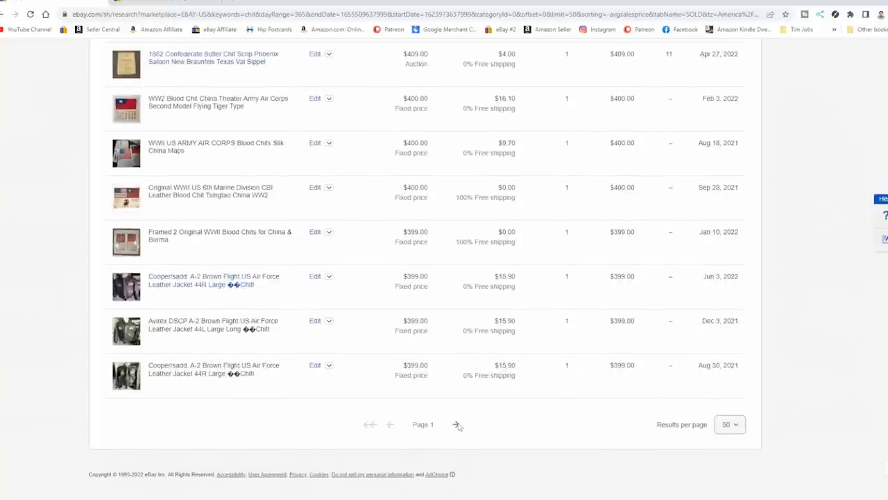
click(456, 425)
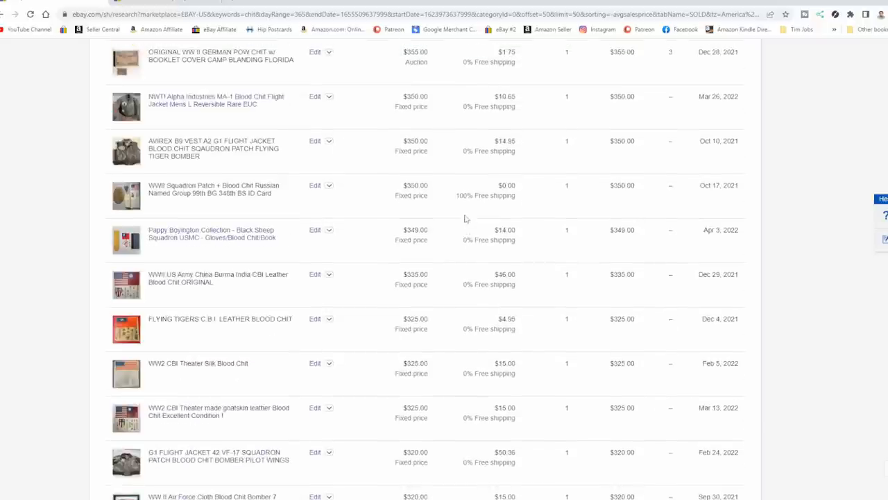
scroll(up, 3)
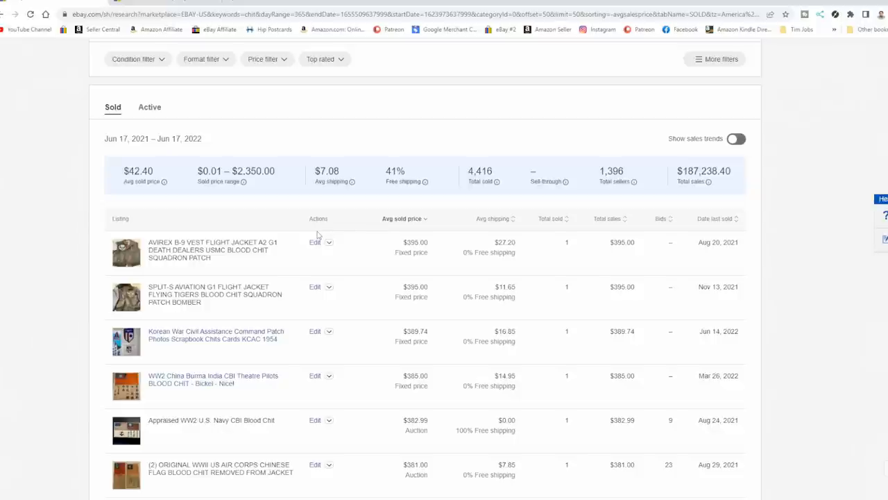
mouse_move(316, 209)
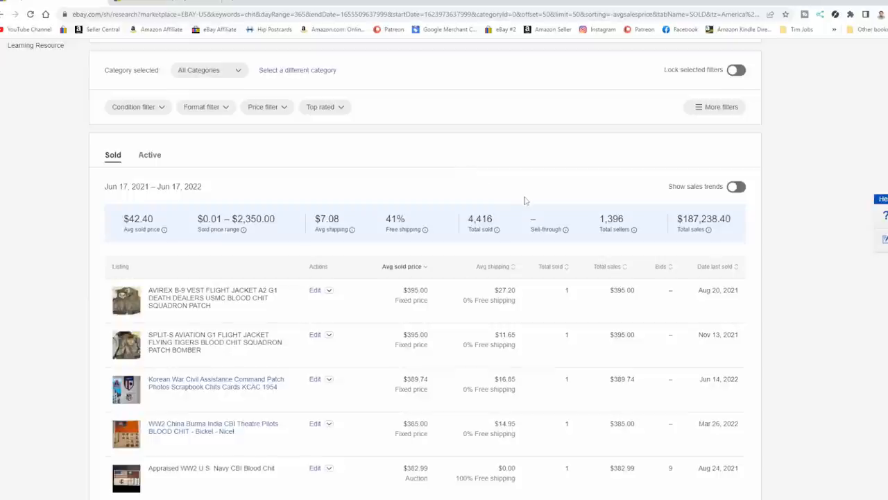
mouse_move(462, 238)
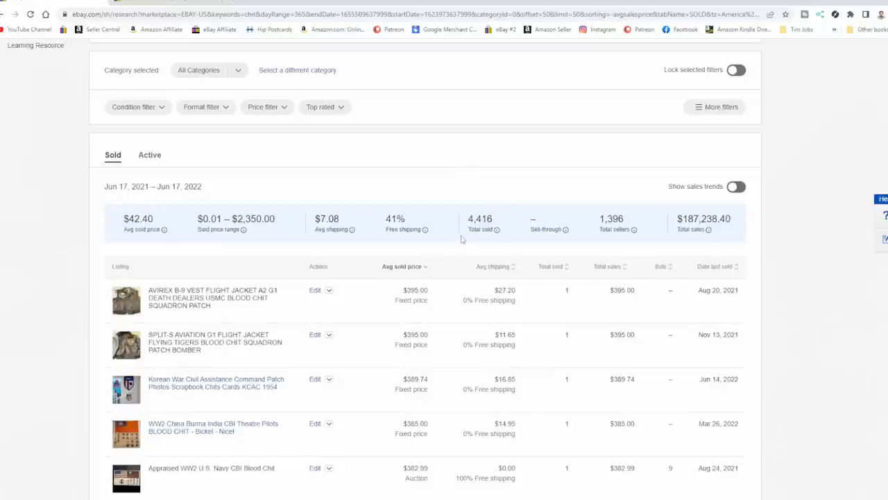
mouse_move(433, 243)
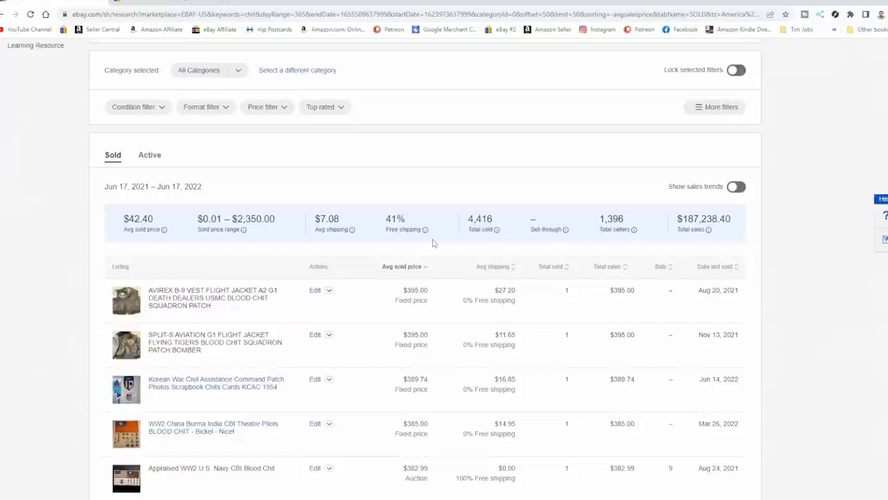
mouse_move(829, 147)
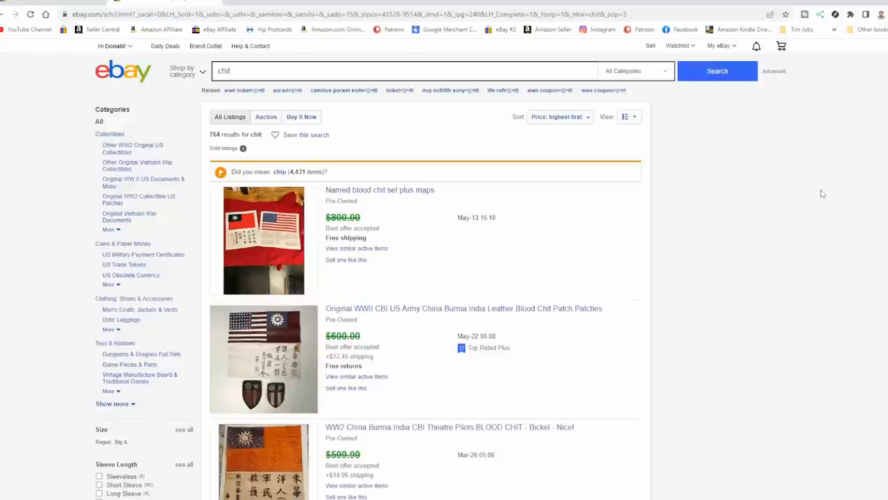
mouse_move(819, 194)
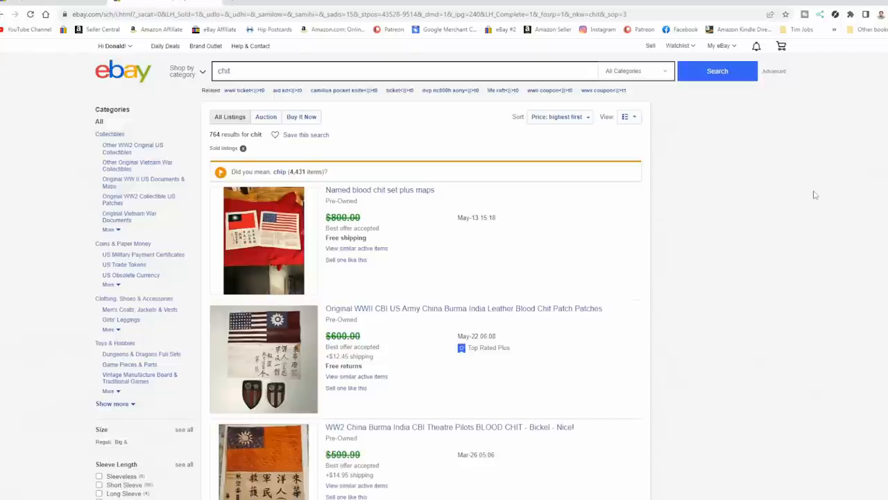
mouse_move(575, 222)
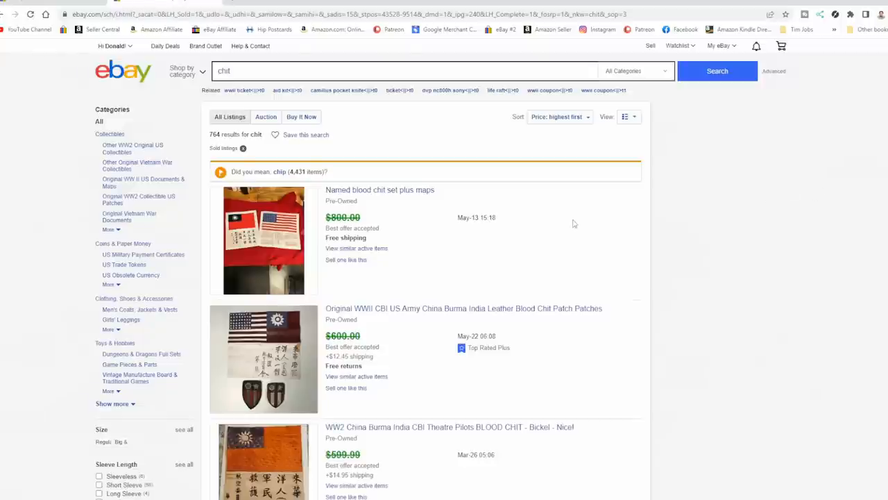
scroll(down, 3)
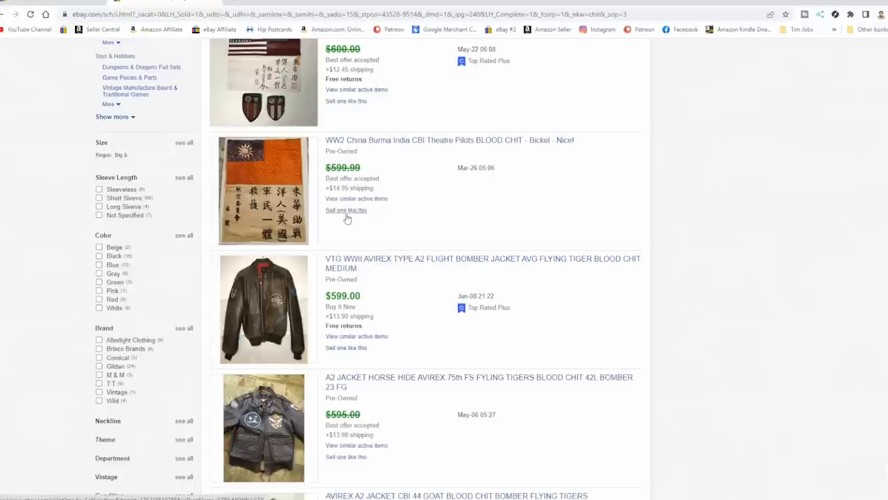
mouse_move(344, 216)
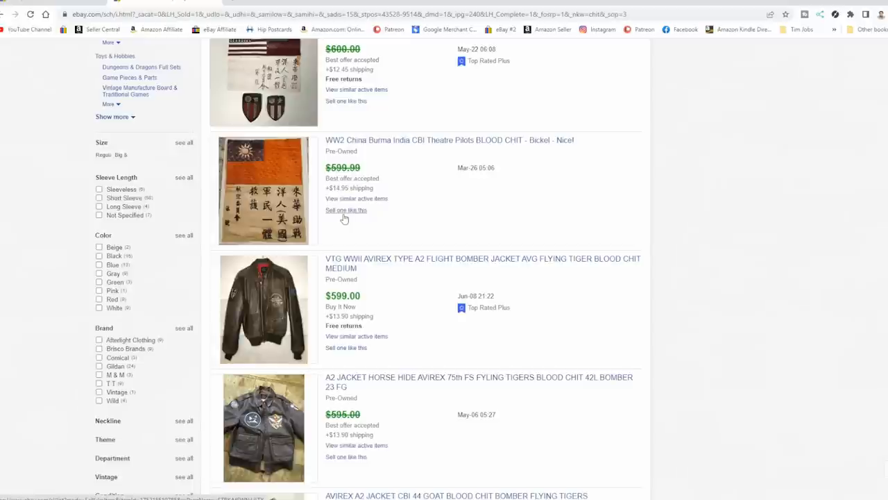
mouse_move(442, 140)
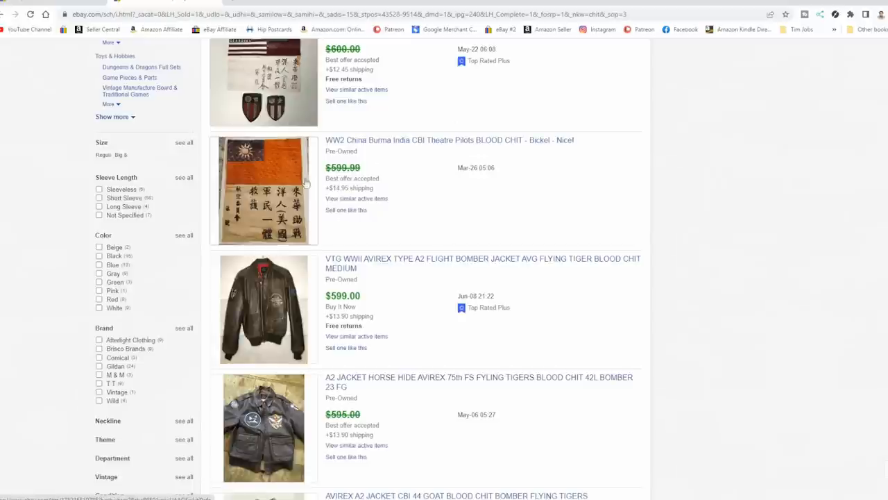
mouse_move(428, 219)
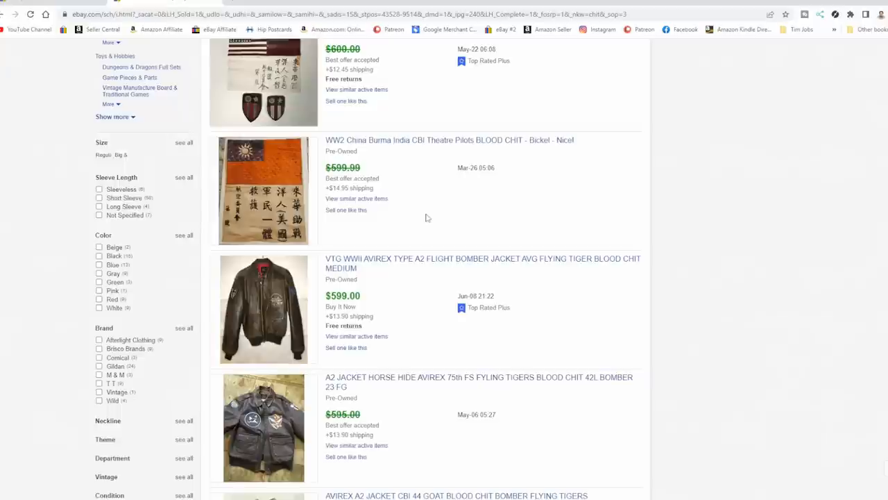
scroll(down, 3)
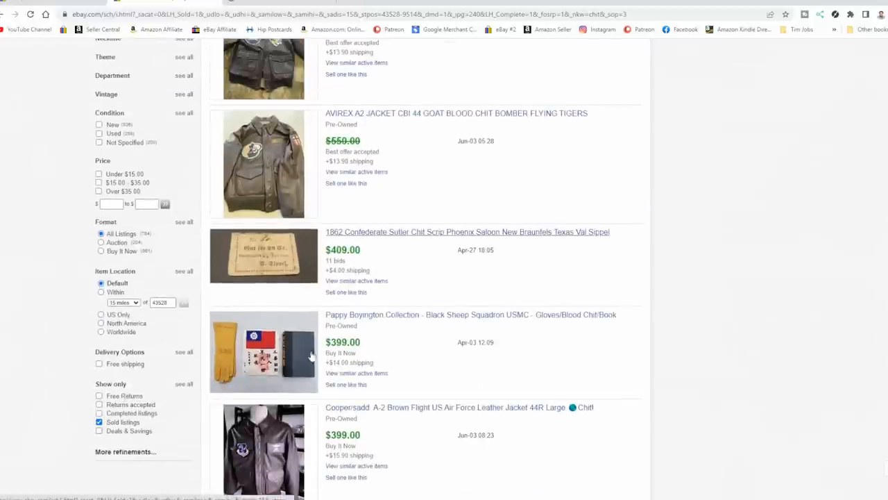
scroll(down, 3)
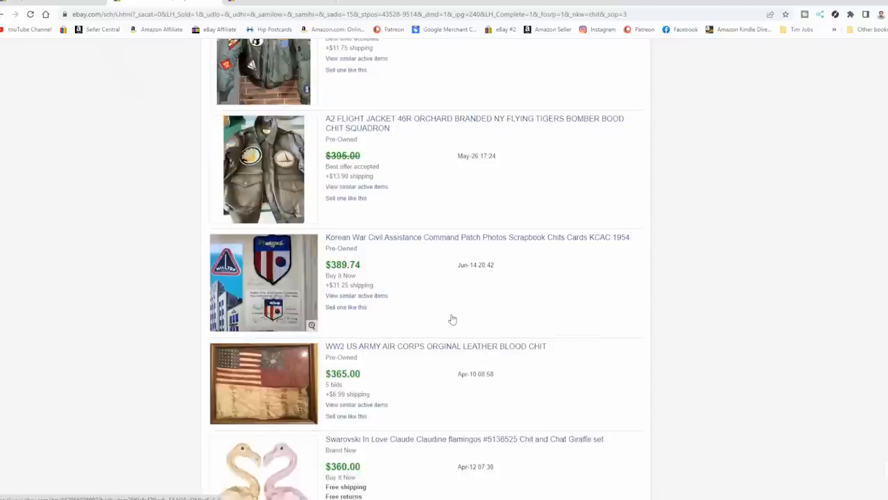
scroll(down, 3)
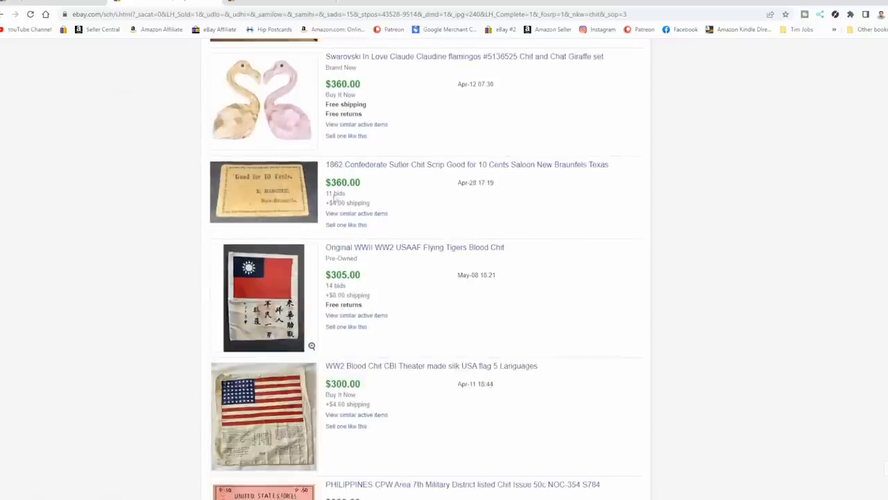
scroll(down, 3)
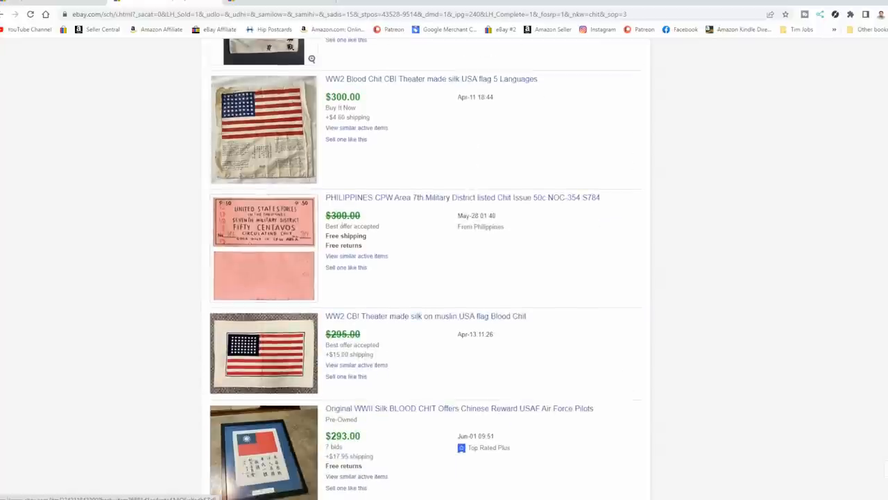
mouse_move(299, 233)
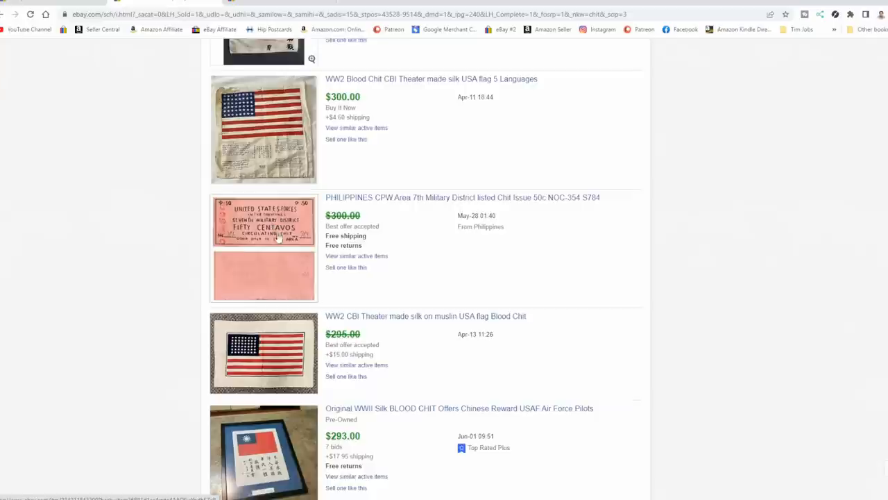
mouse_move(280, 239)
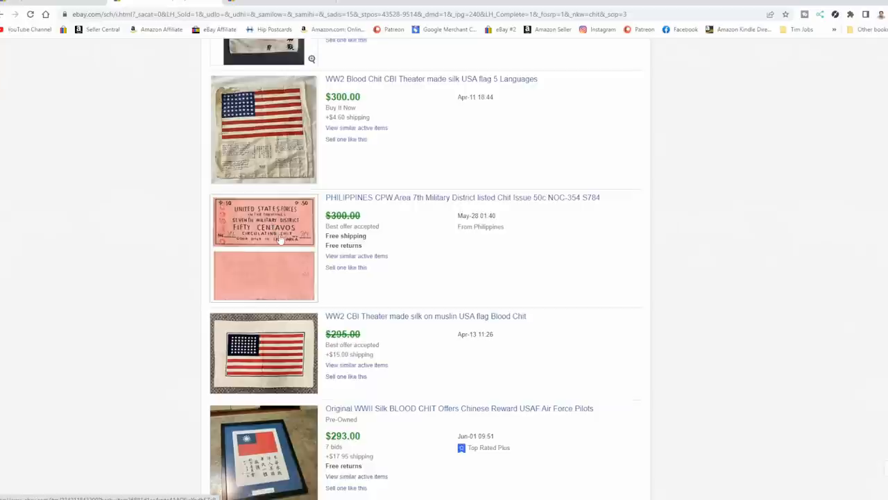
scroll(down, 3)
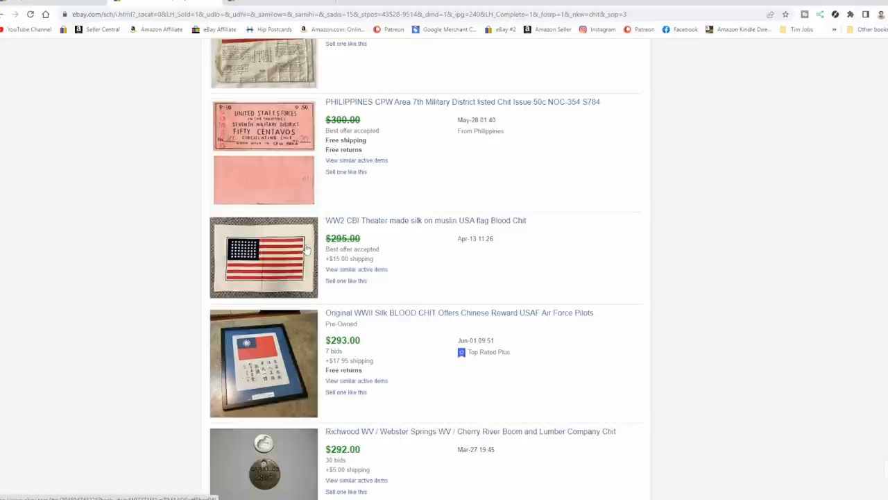
scroll(down, 3)
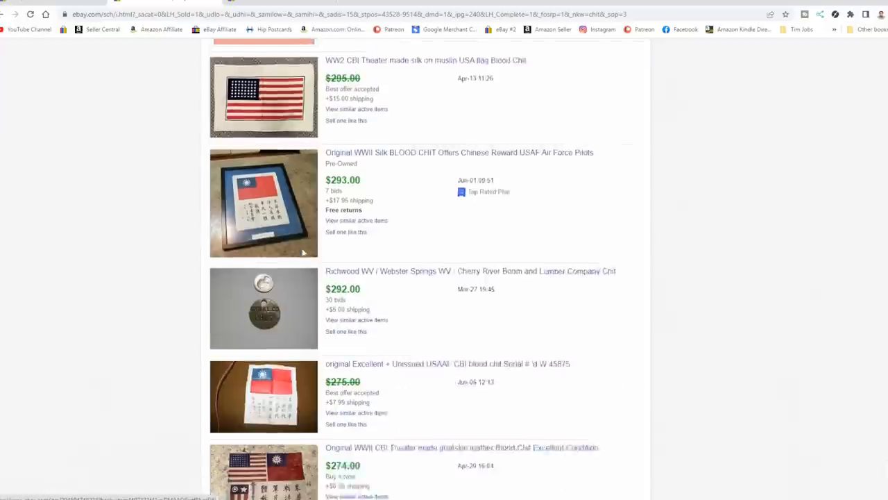
scroll(down, 3)
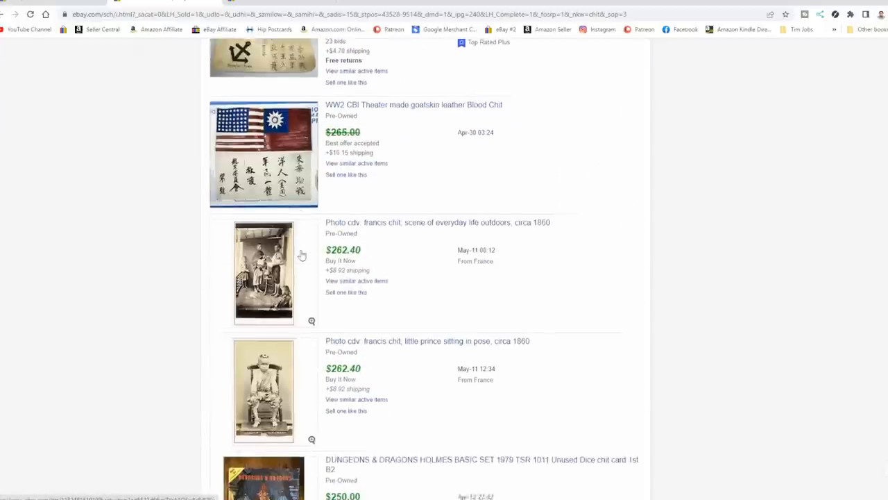
scroll(down, 3)
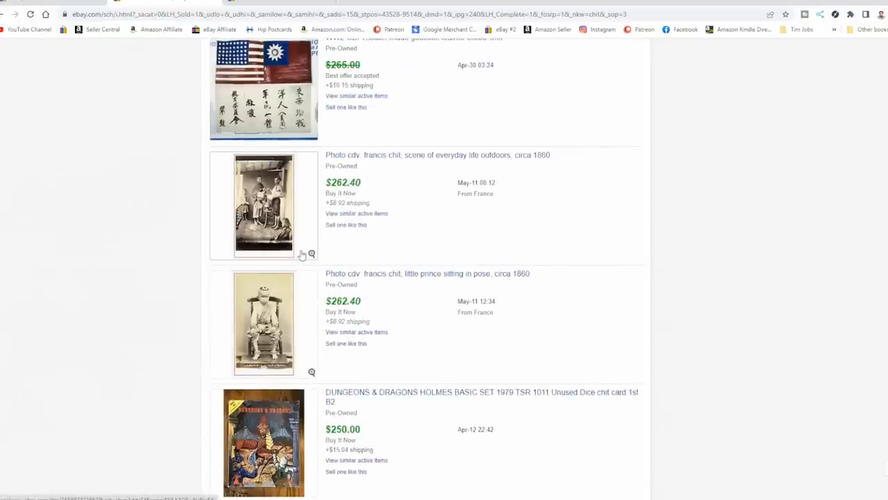
scroll(up, 3)
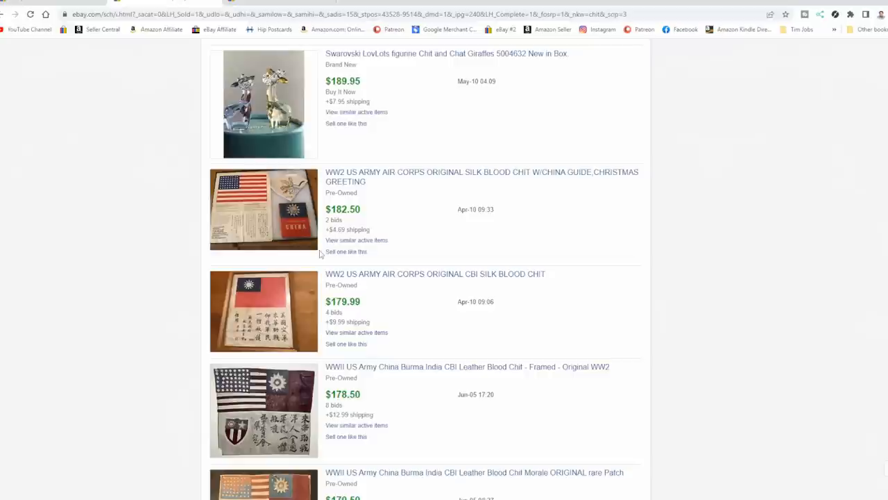
scroll(down, 3)
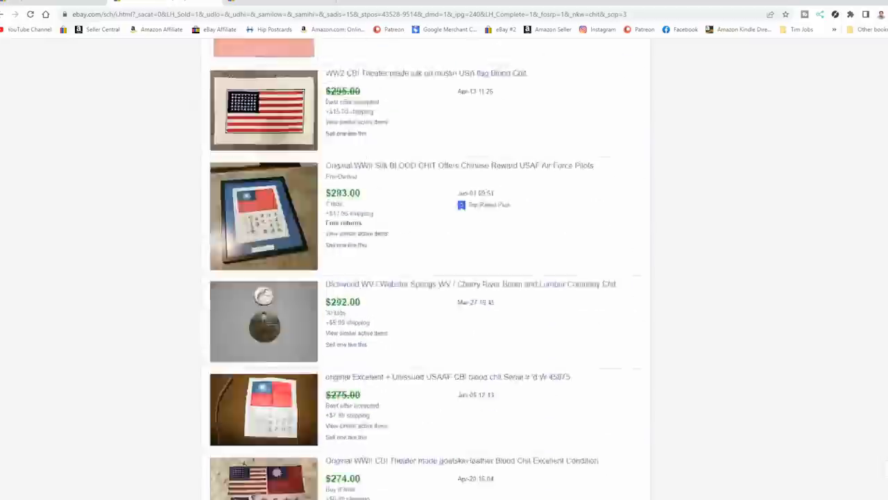
scroll(down, 3)
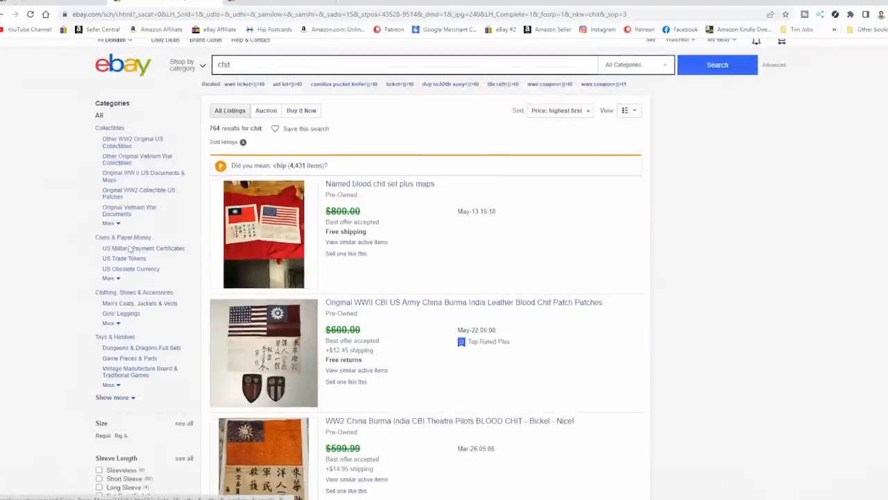
Step: Queue Military Payment Certificates and US Trade Tokens in new tabs, then narrow results to Collectibles
right_click(145, 247)
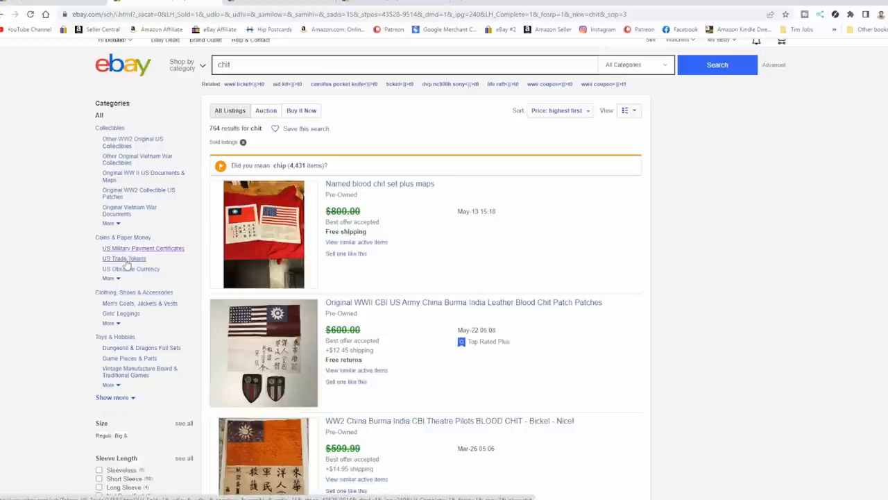
right_click(124, 258)
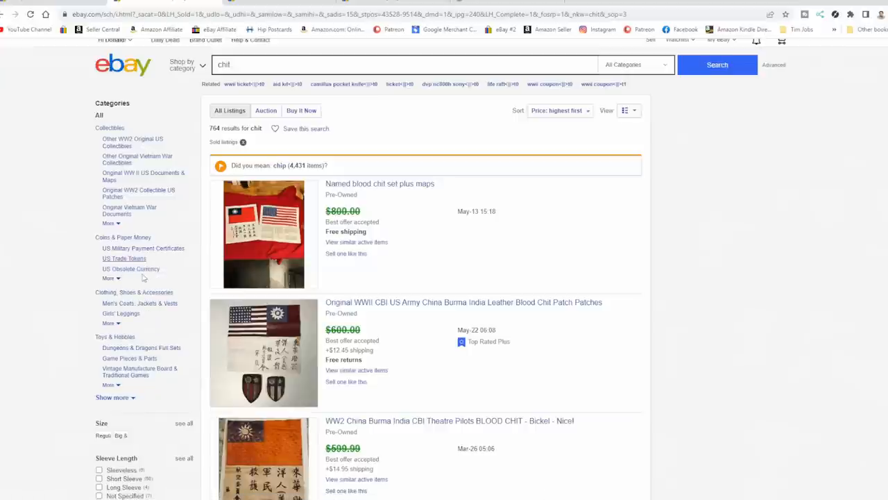
click(108, 128)
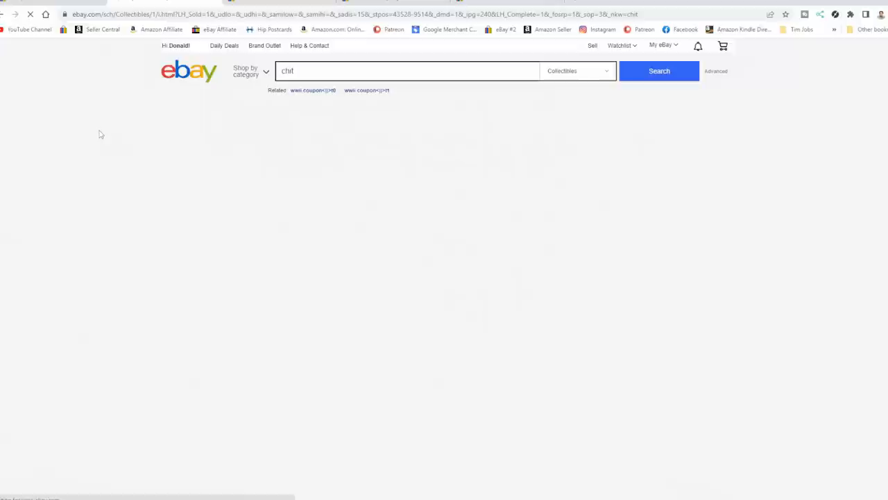
Step: Switch to the Military Payment Certificates results tab for 'chit'
click(658, 71)
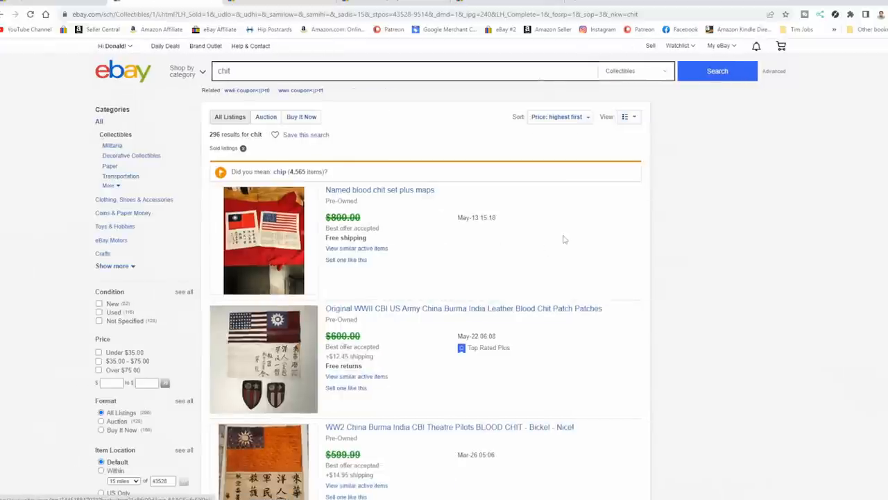
mouse_move(562, 249)
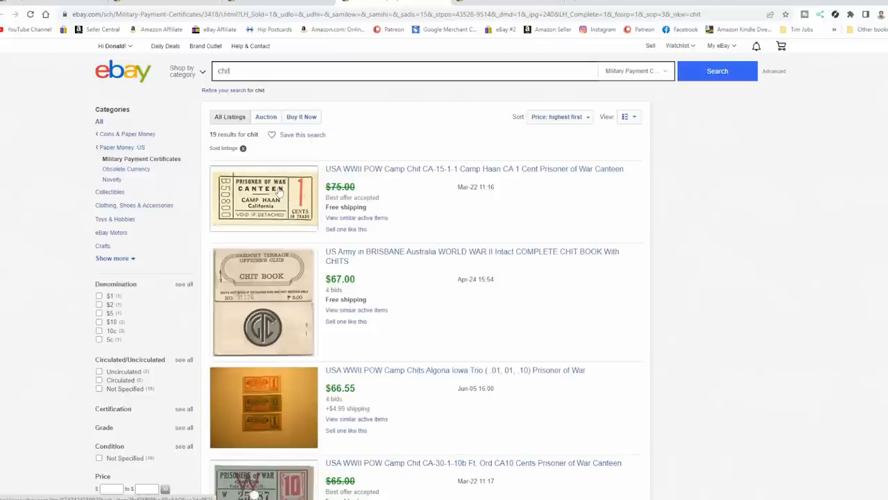
Step: Scroll the Military Payment Certificates sold chits from POW camp canteen chits down to about $20
scroll(down, 3)
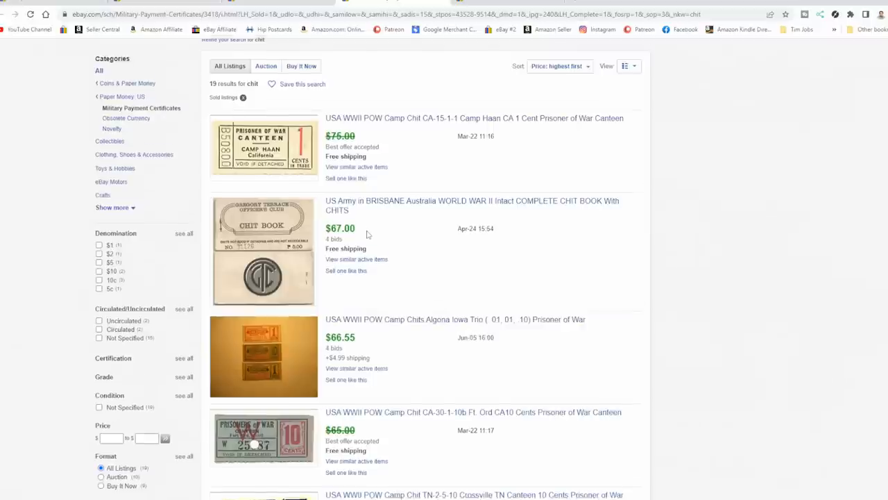
scroll(down, 3)
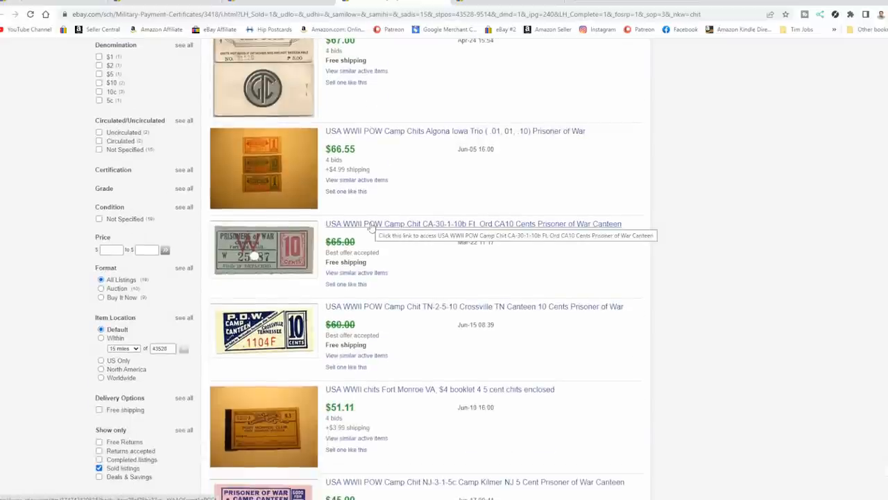
mouse_move(145, 319)
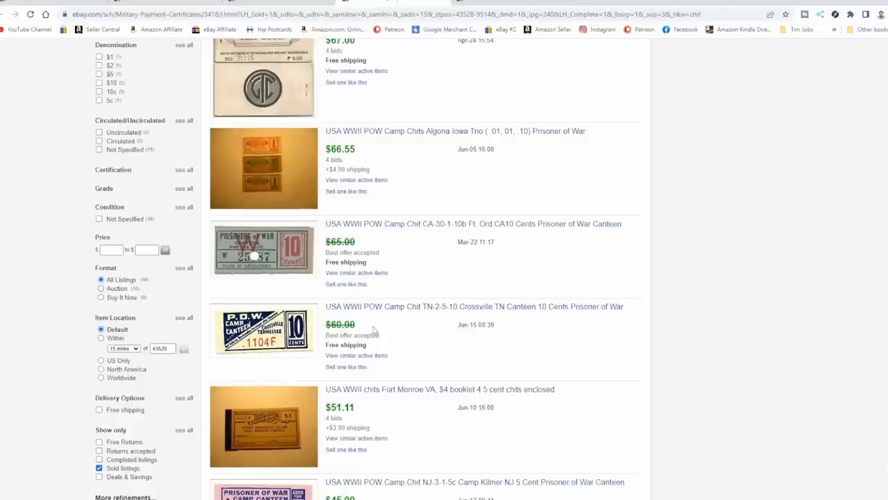
mouse_move(372, 333)
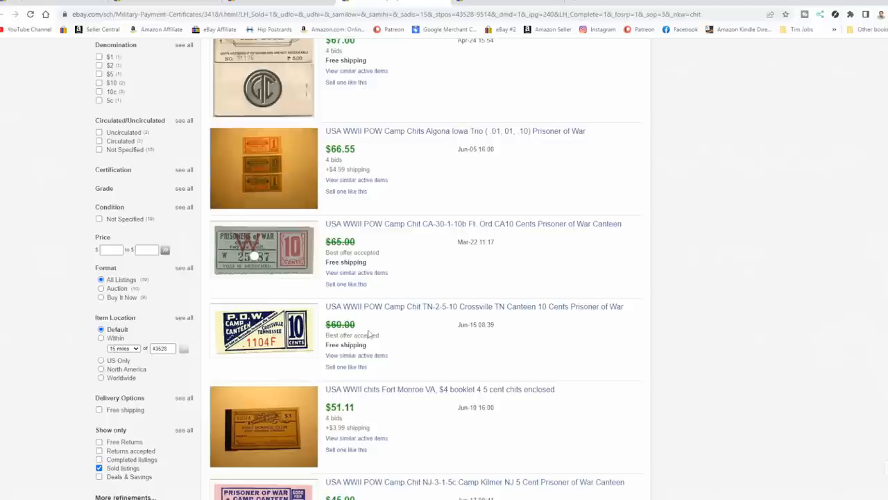
scroll(down, 3)
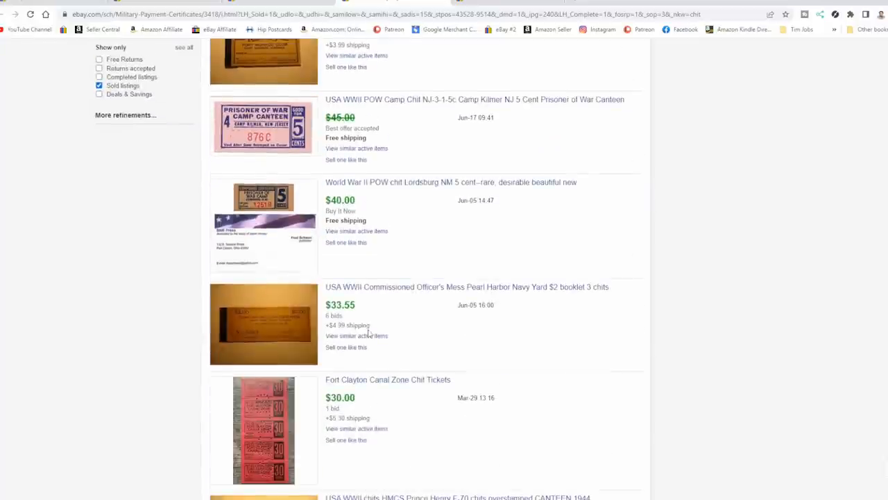
scroll(down, 3)
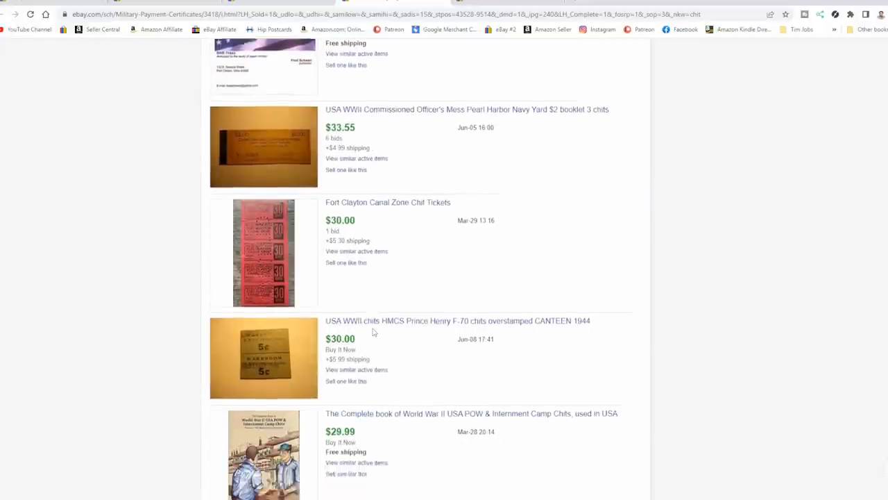
scroll(down, 3)
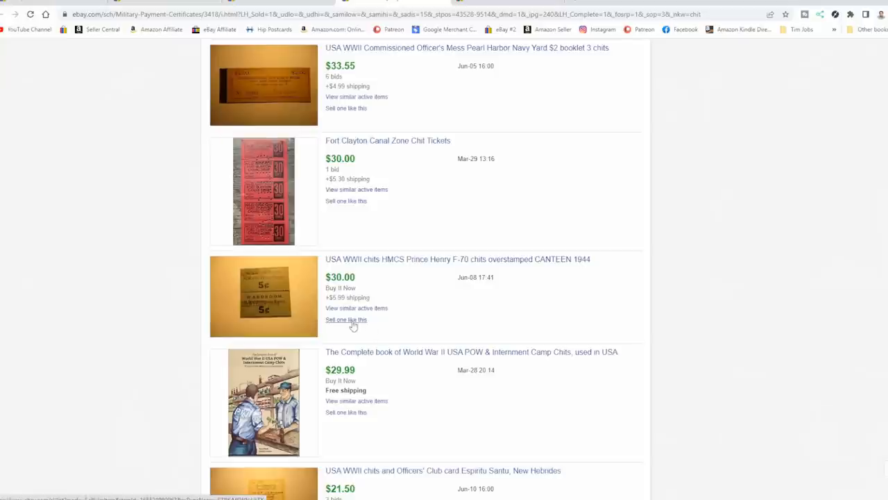
scroll(down, 3)
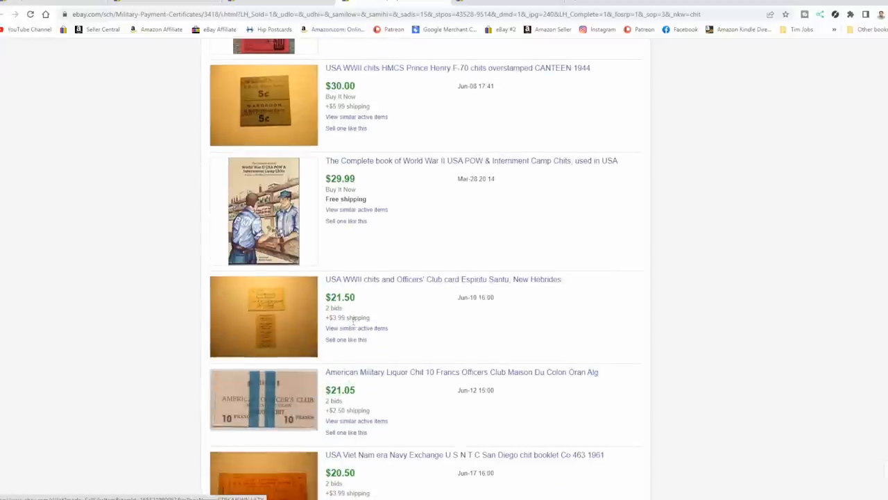
scroll(down, 3)
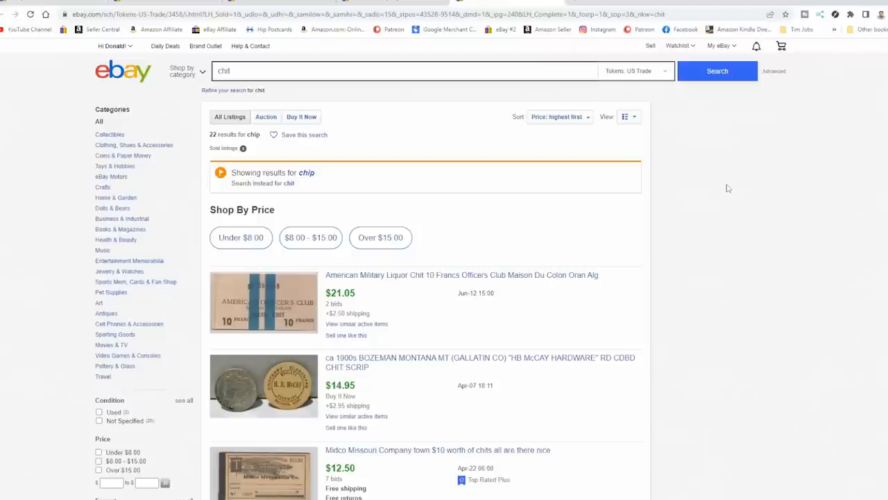
Step: Scroll the 22 US Trade Tokens chit results past the $9.95 Arizona tokens to around $7
scroll(down, 3)
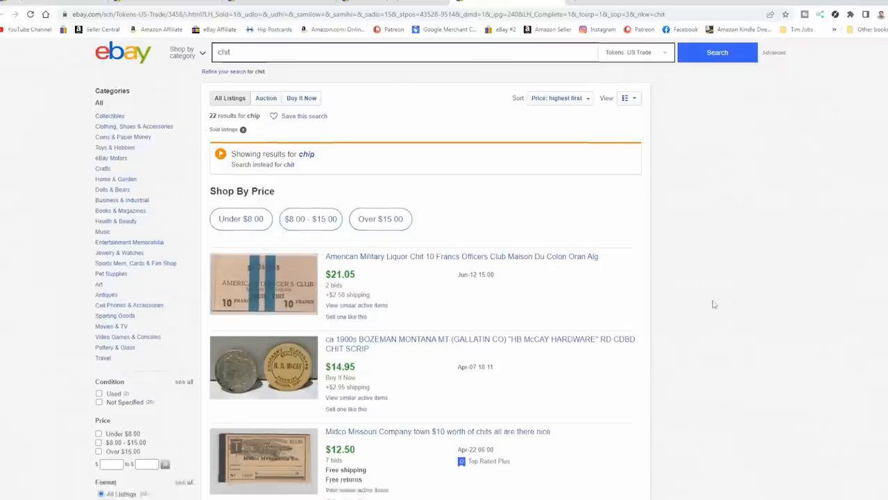
scroll(down, 3)
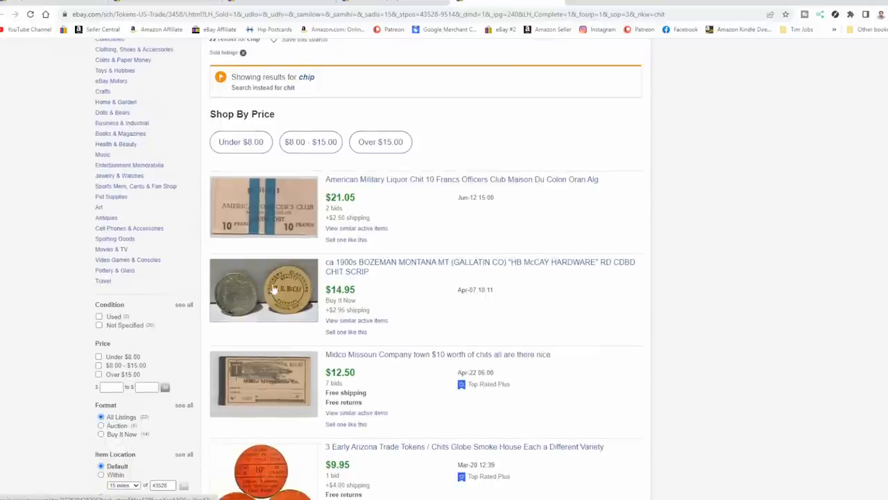
mouse_move(312, 299)
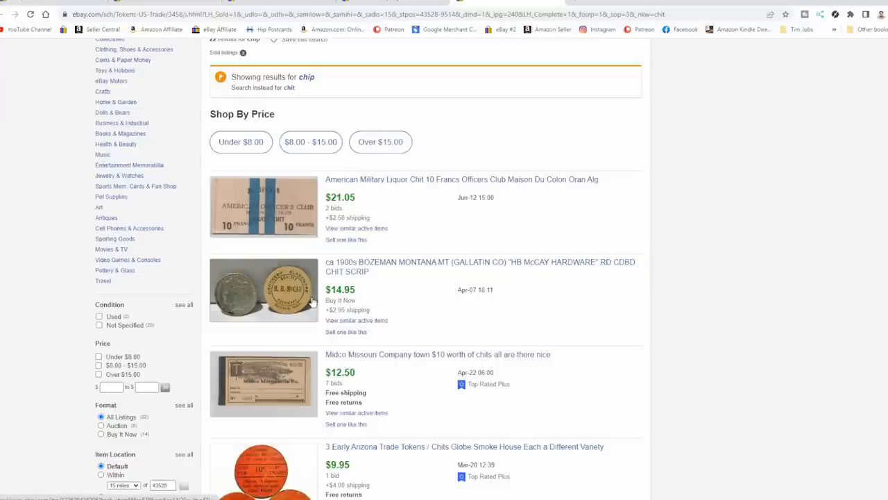
mouse_move(311, 303)
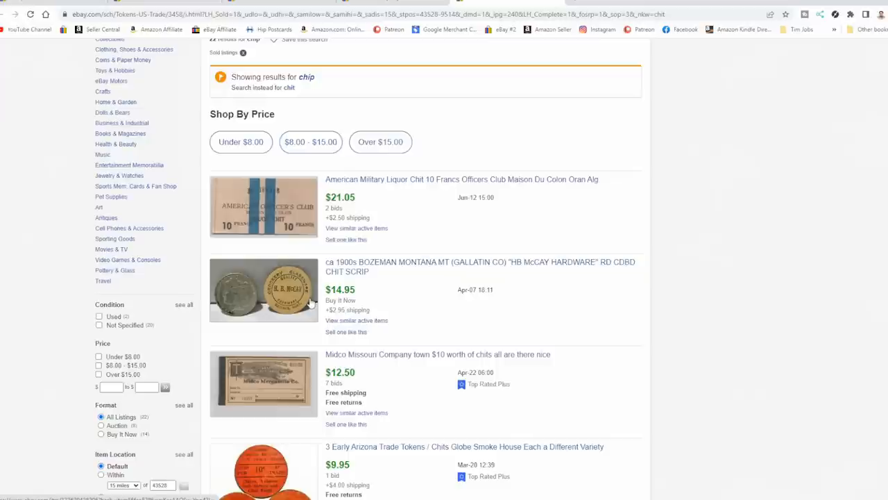
mouse_move(311, 302)
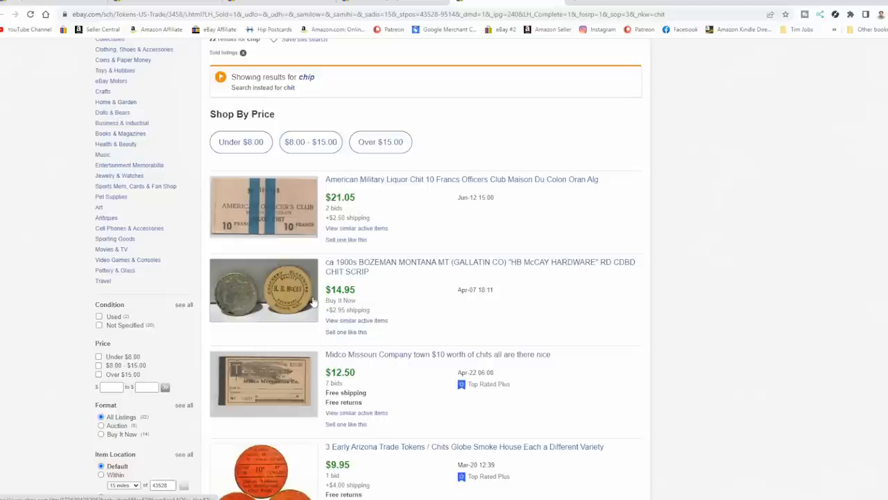
scroll(down, 3)
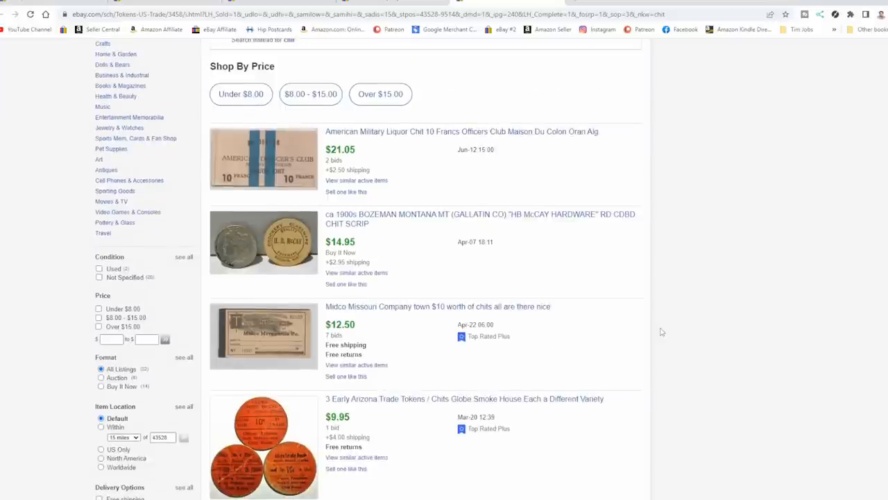
scroll(down, 3)
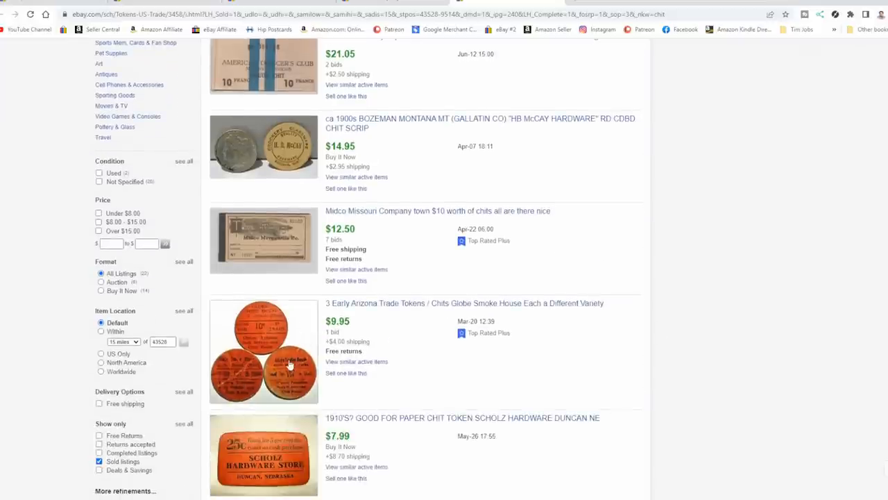
scroll(down, 3)
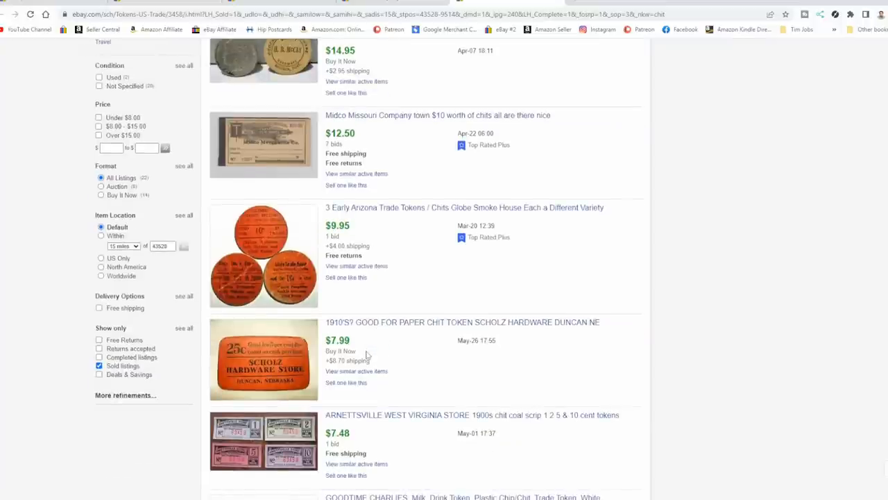
mouse_move(297, 275)
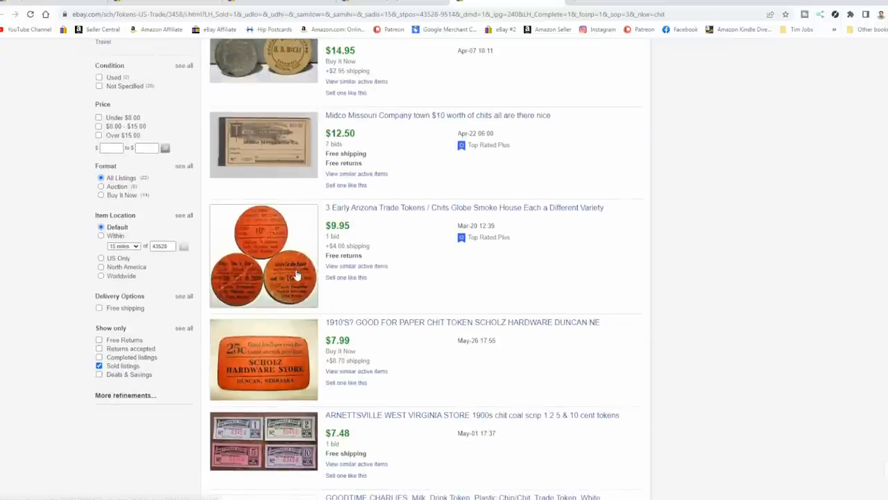